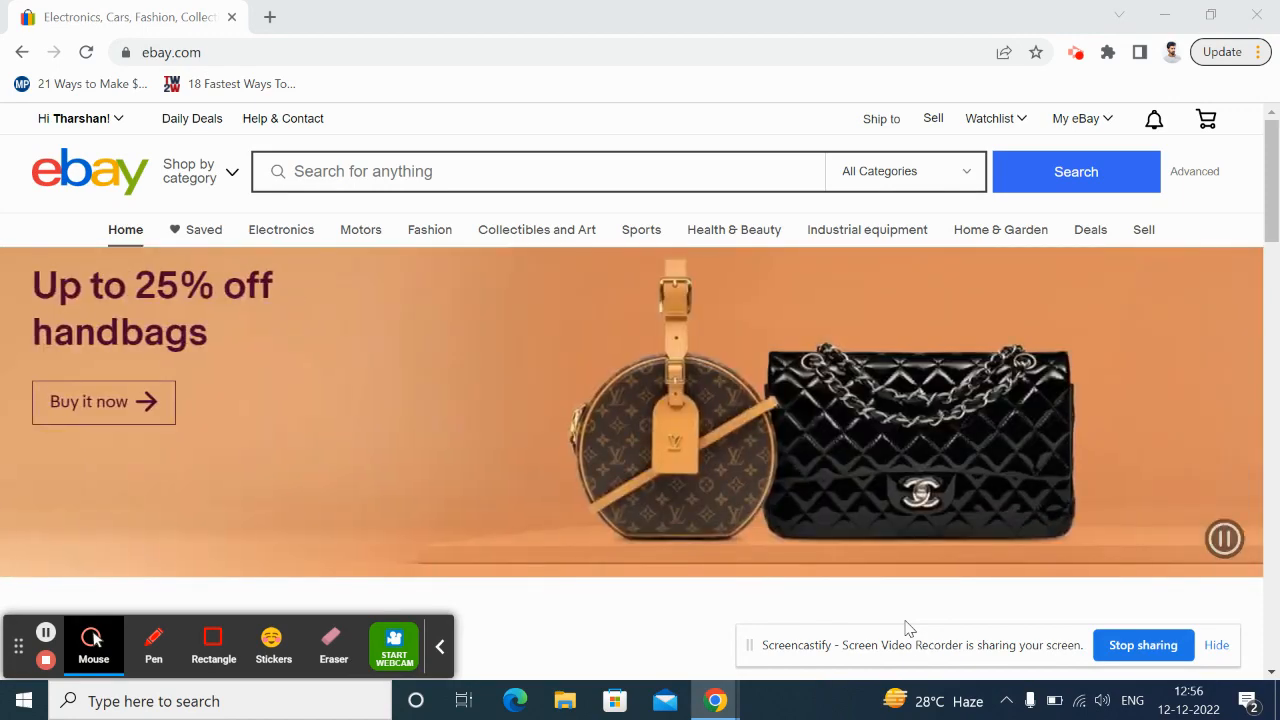
pyautogui.moveTo(114, 200)
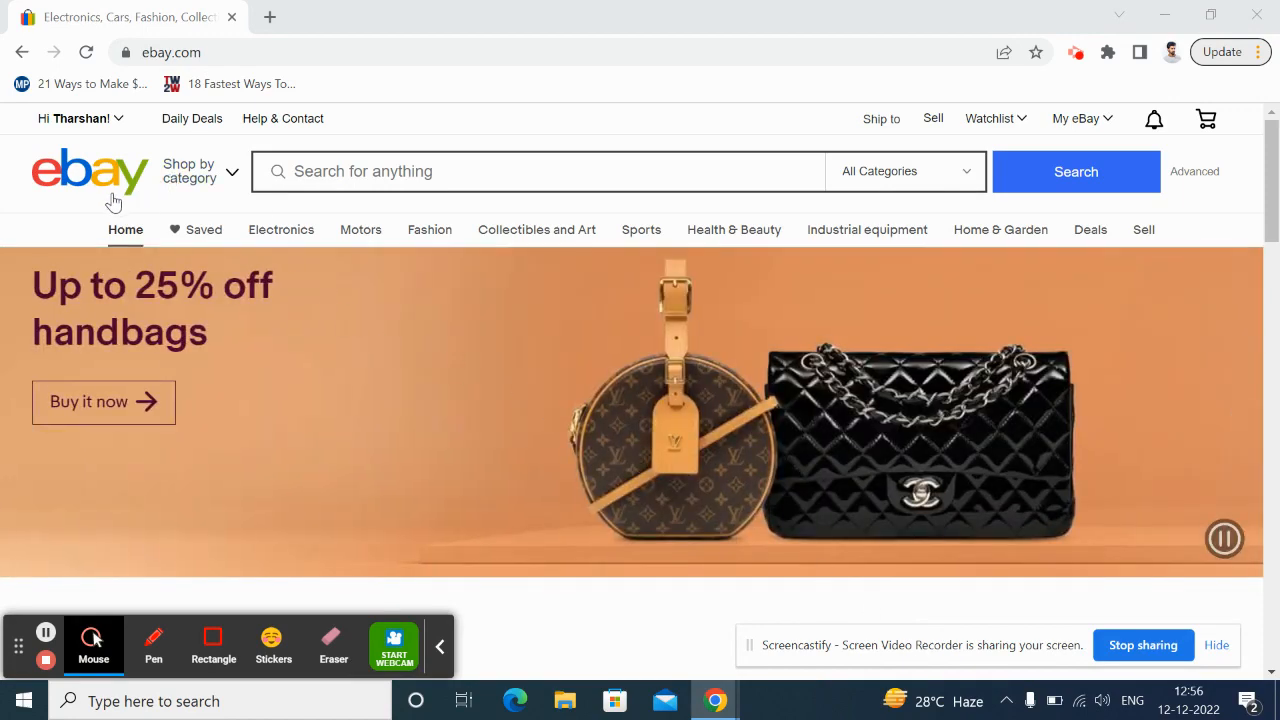
pyautogui.moveTo(57, 207)
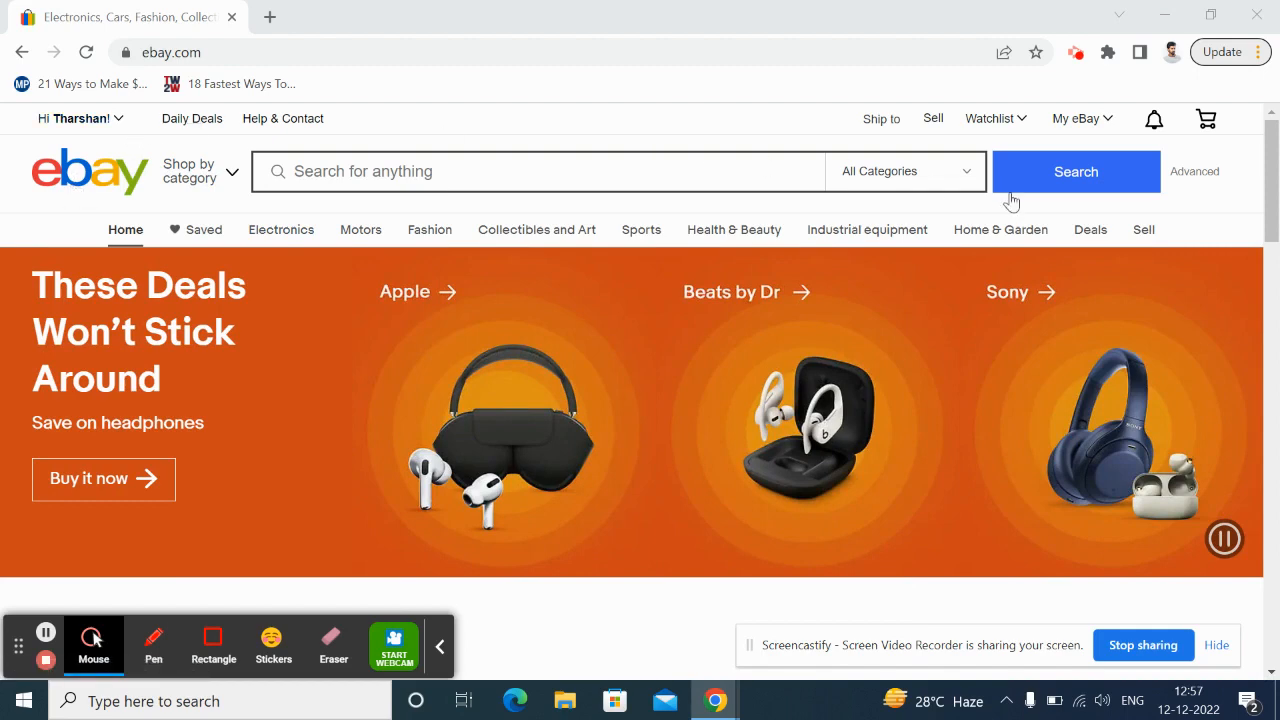
pyautogui.moveTo(675, 484)
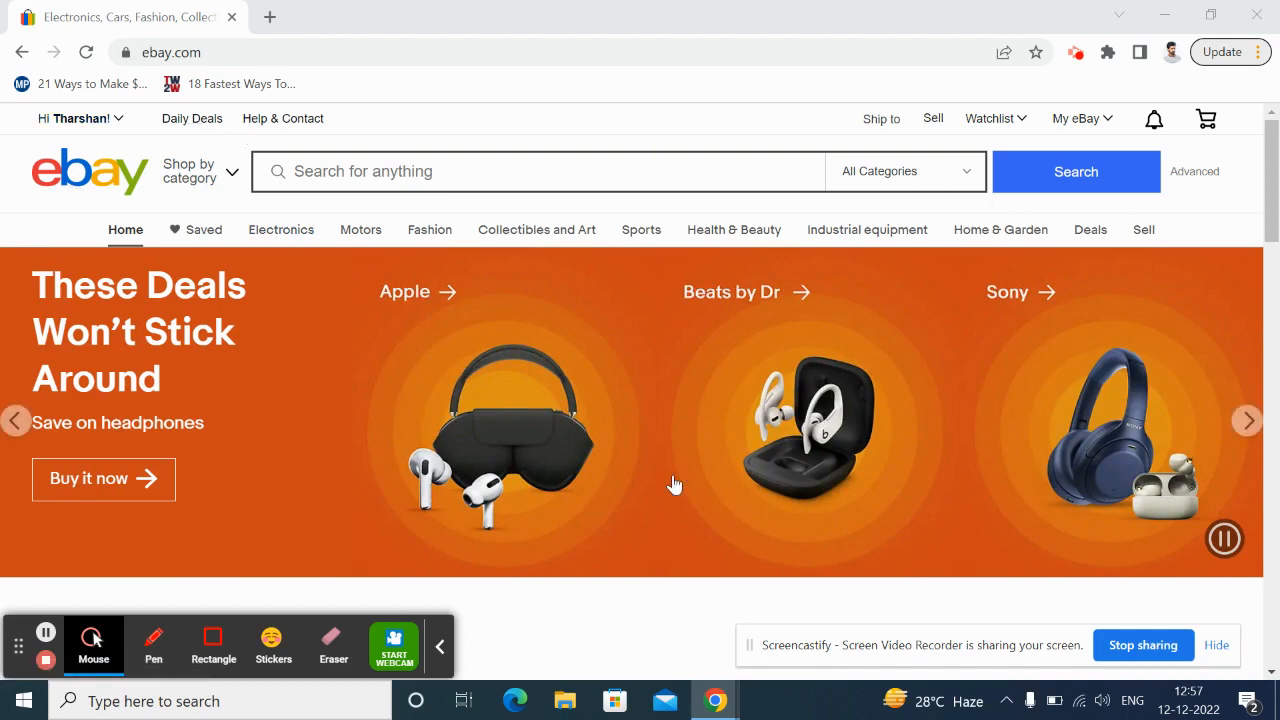
pyautogui.moveTo(603, 460)
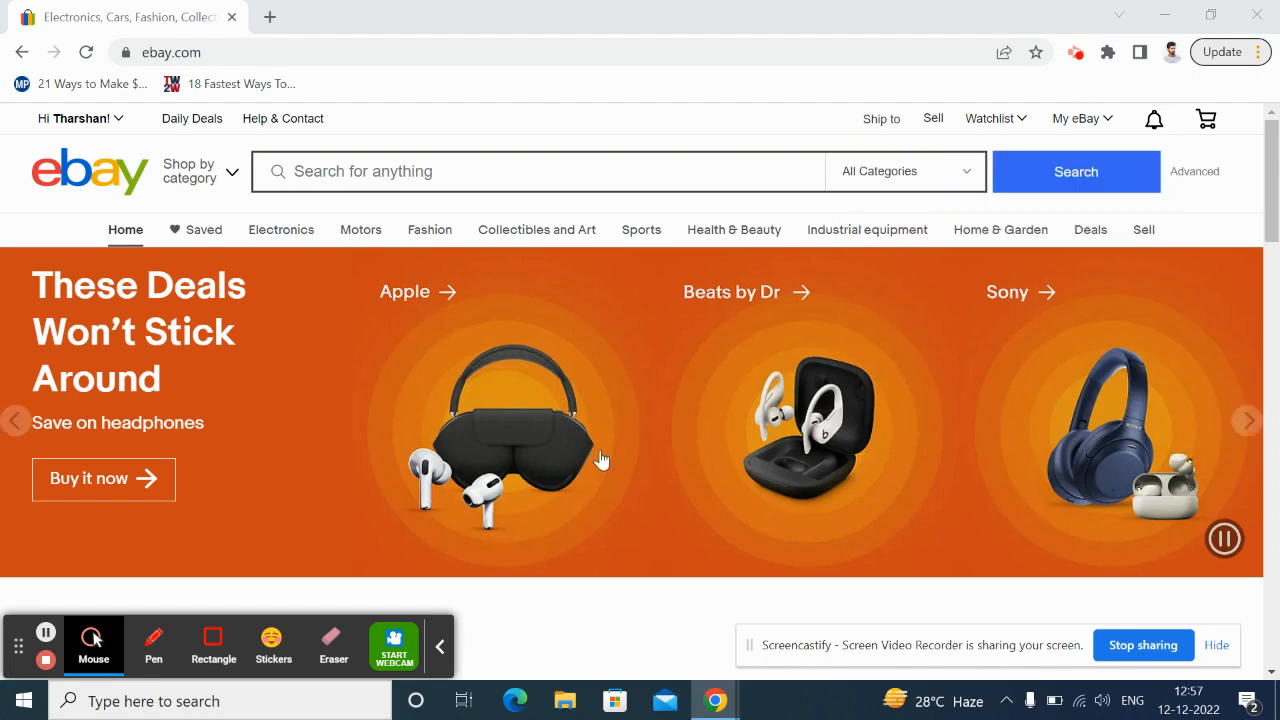
pyautogui.moveTo(605, 323)
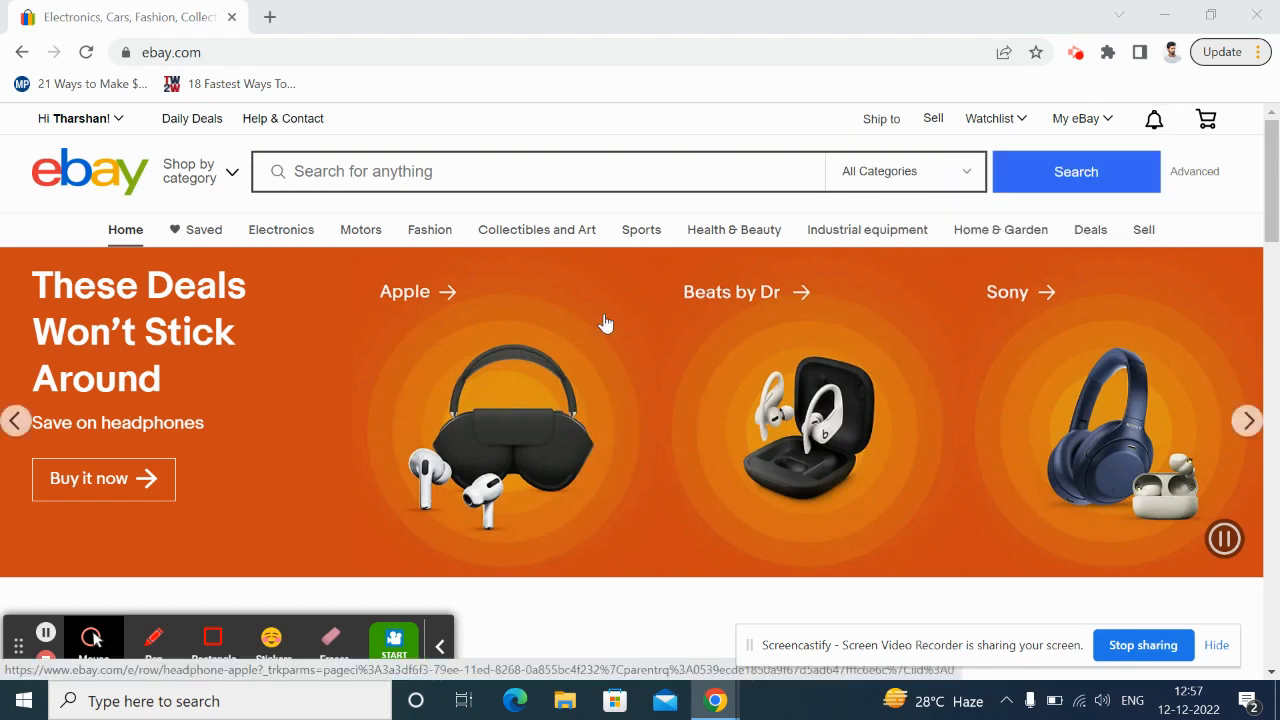
# Reach the Recently viewed page from the My eBay menu in the top bar
pyautogui.click(1077, 118)
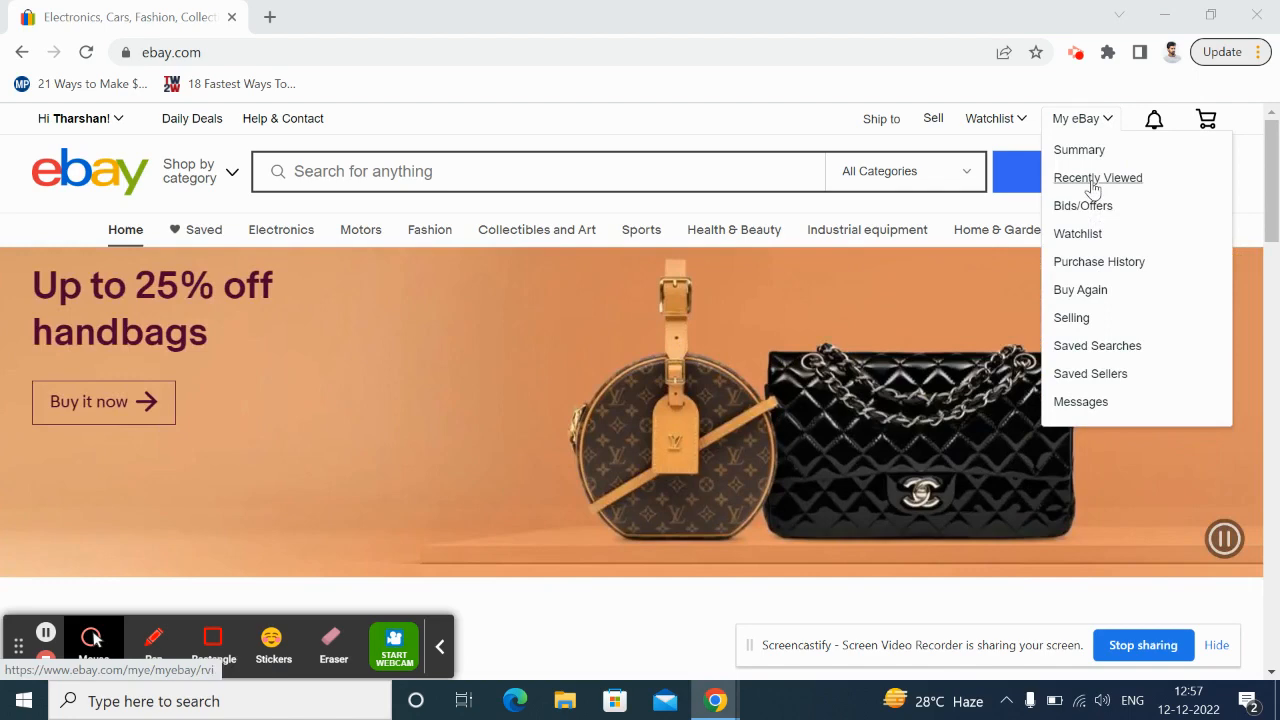
pyautogui.moveTo(1092, 183)
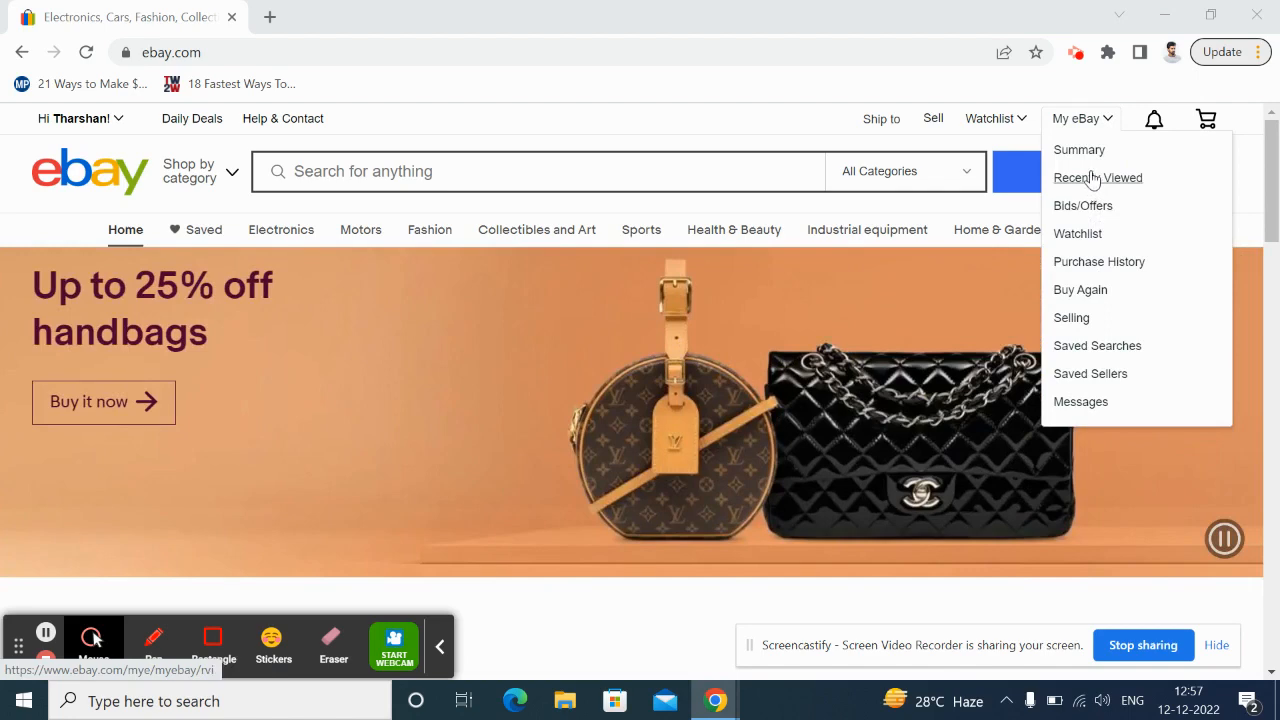
pyautogui.click(1098, 177)
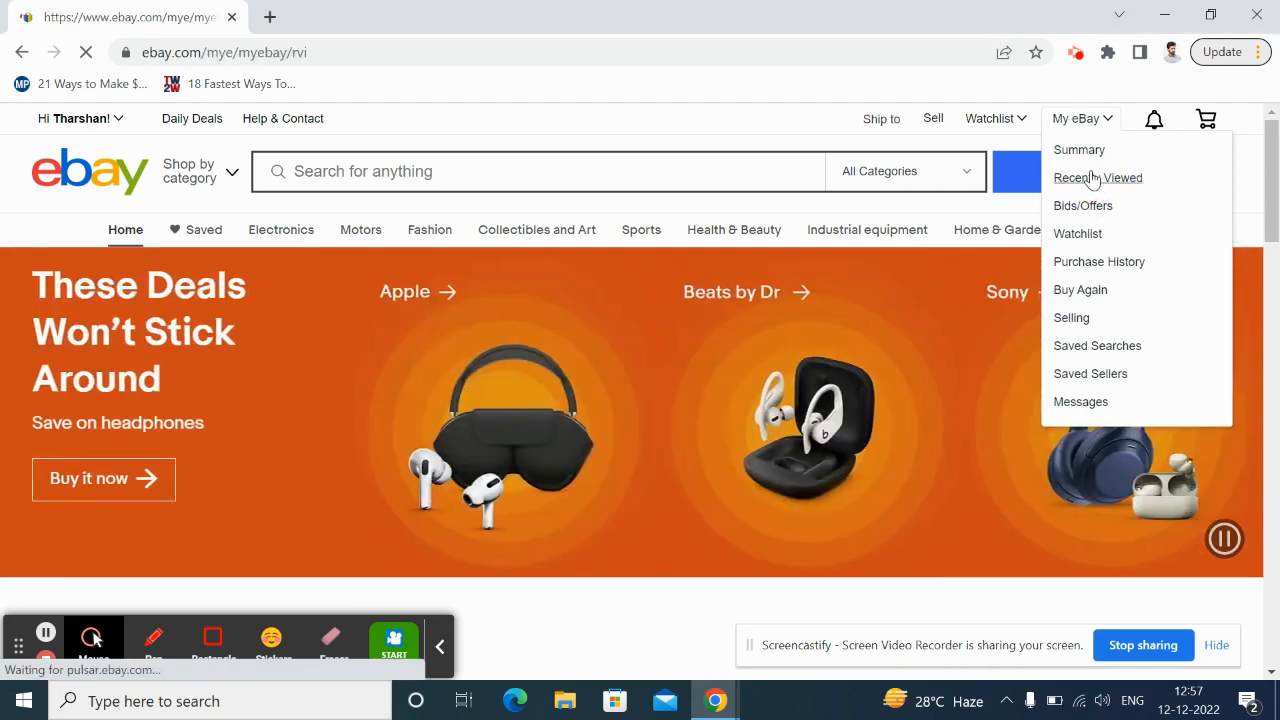
pyautogui.click(1098, 177)
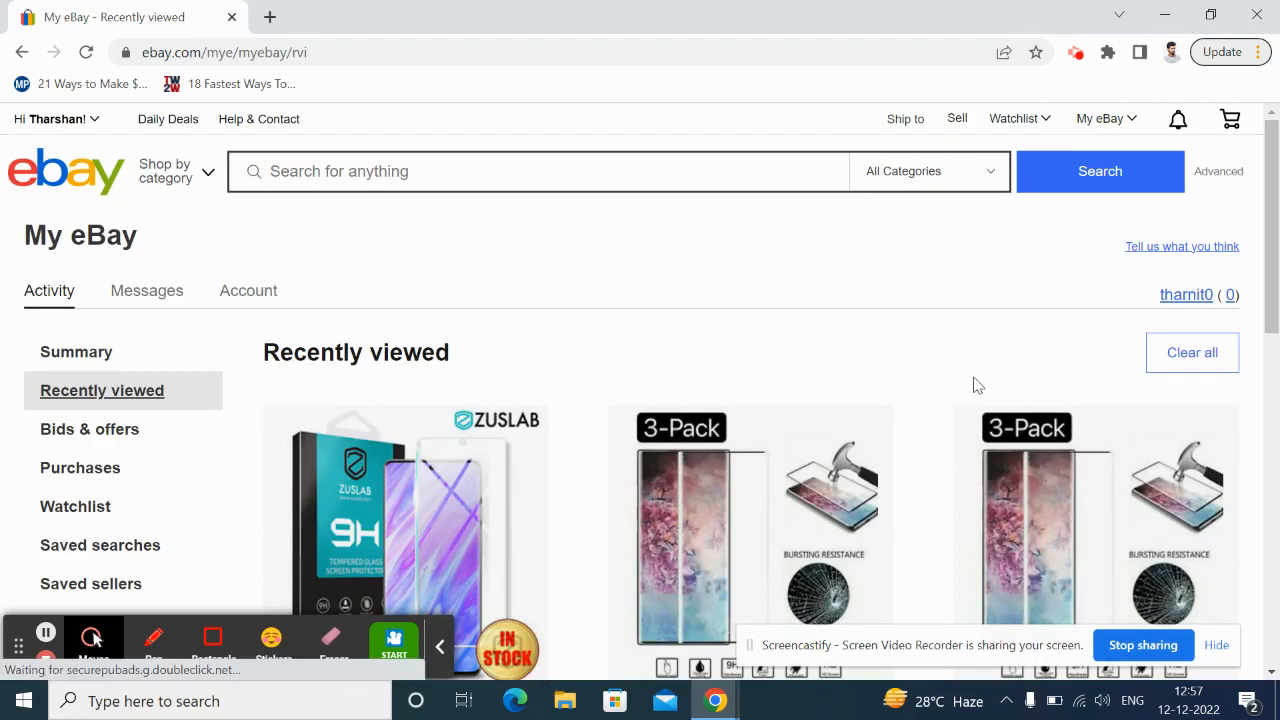
# Clear all recently viewed items and confirm the permanent removal
pyautogui.scroll(-3)
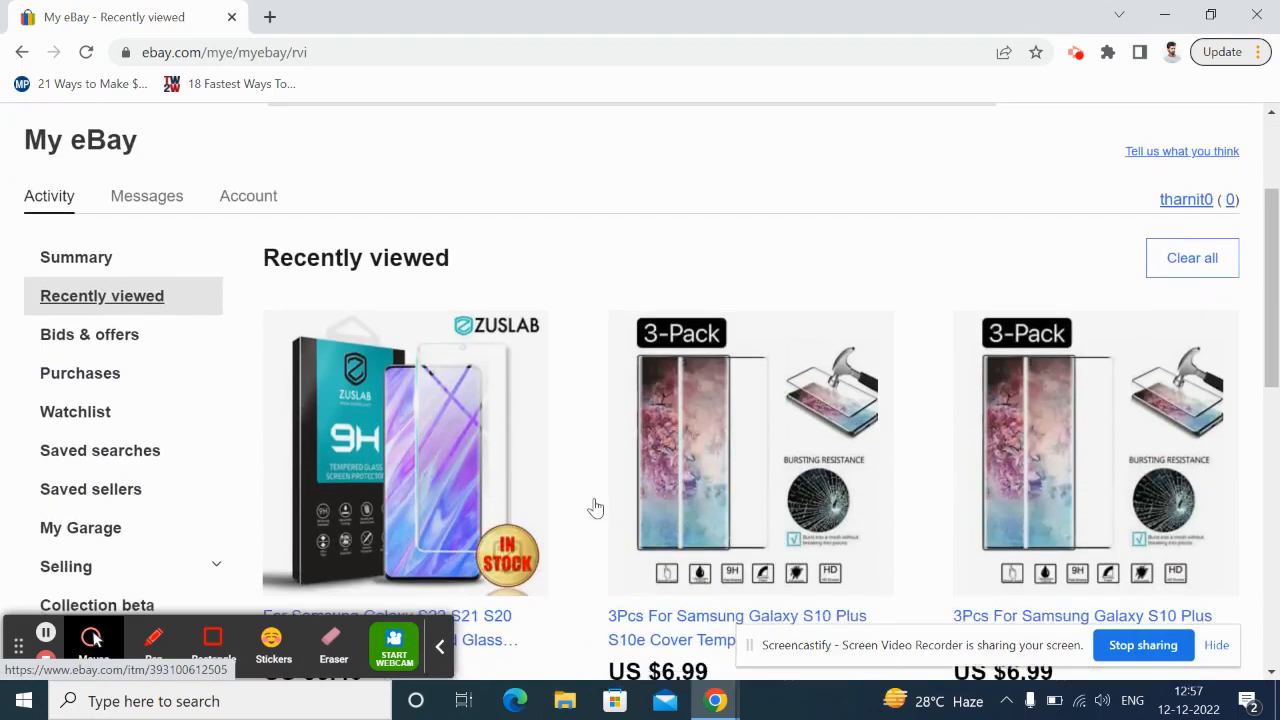
pyautogui.scroll(-3)
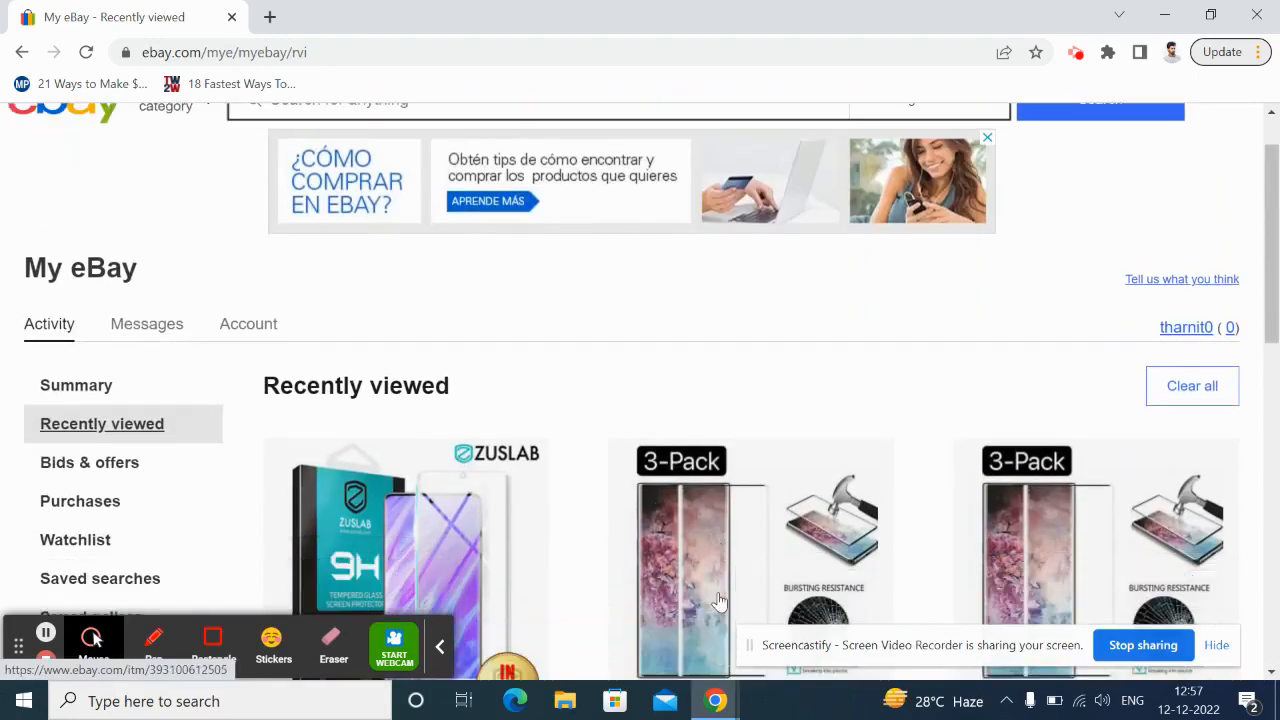
pyautogui.scroll(-3)
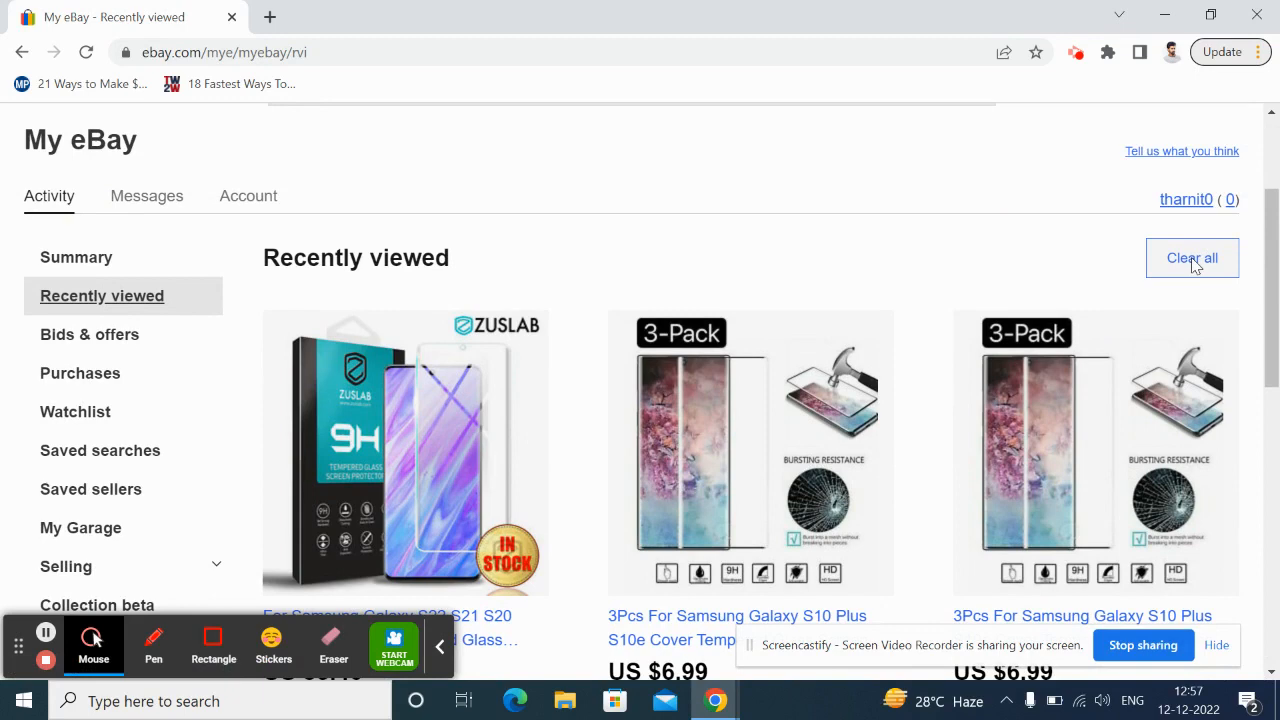
pyautogui.moveTo(1196, 267)
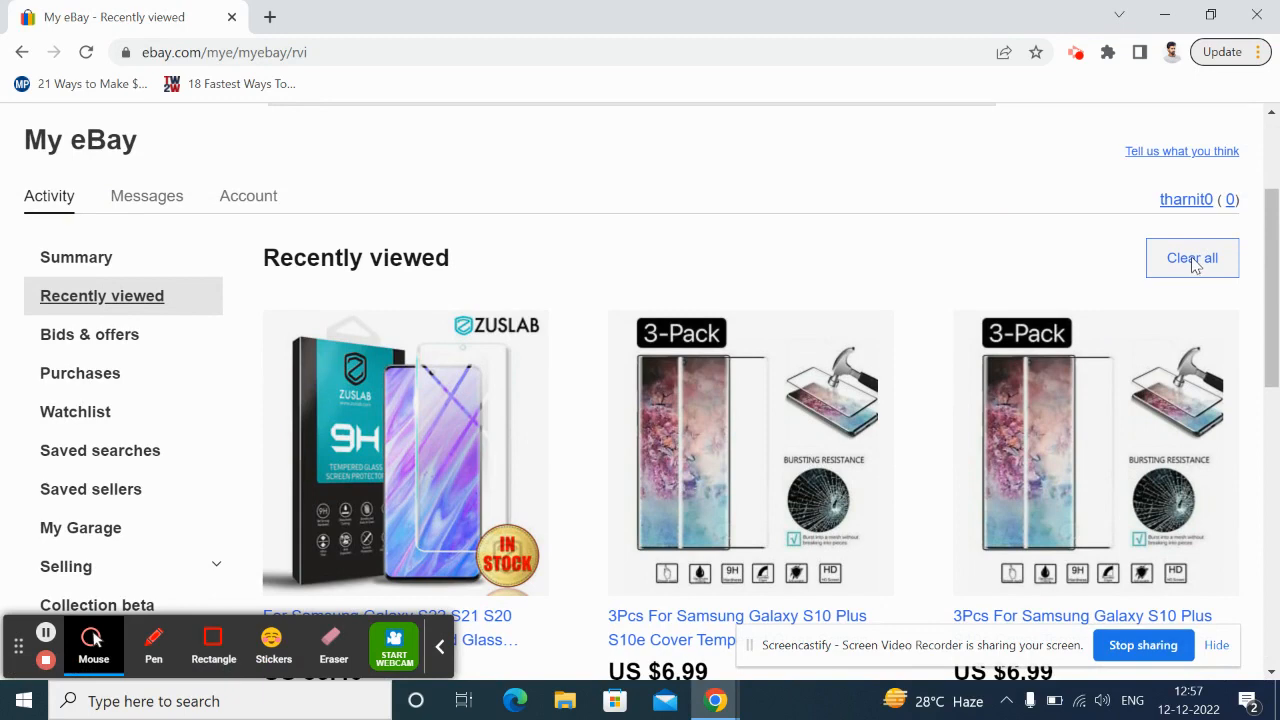
pyautogui.click(1192, 258)
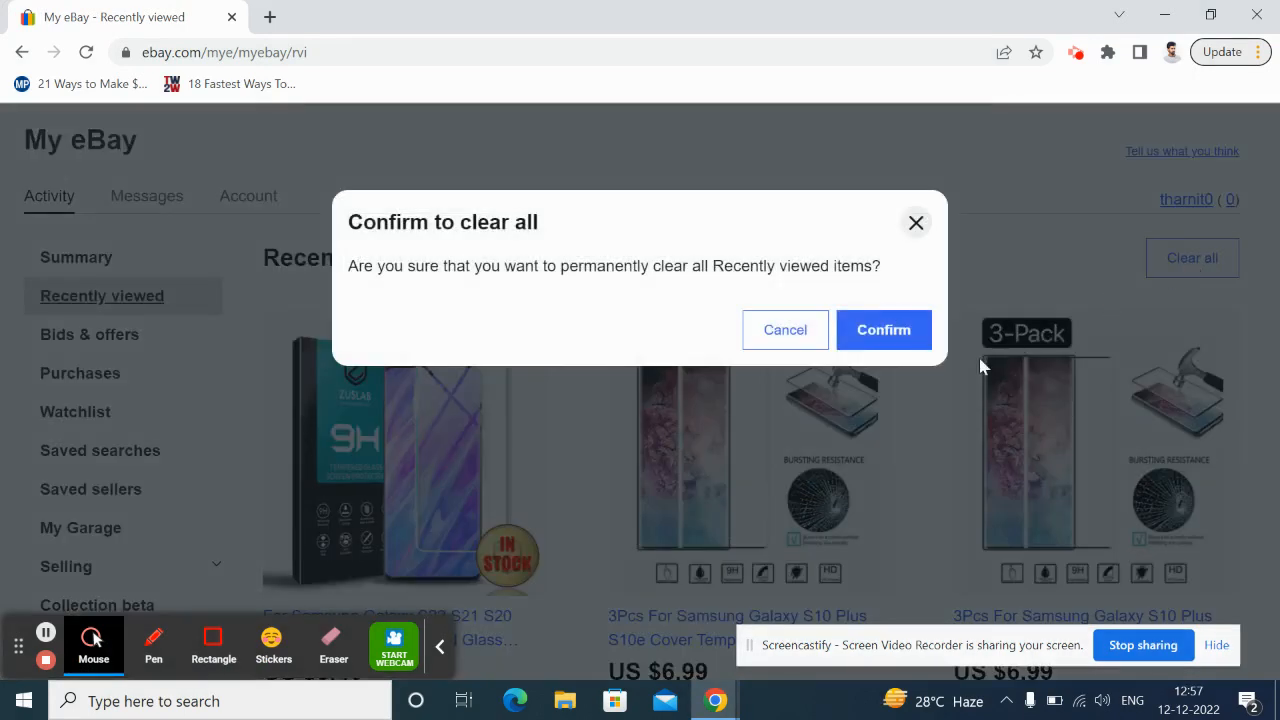
pyautogui.moveTo(883, 330)
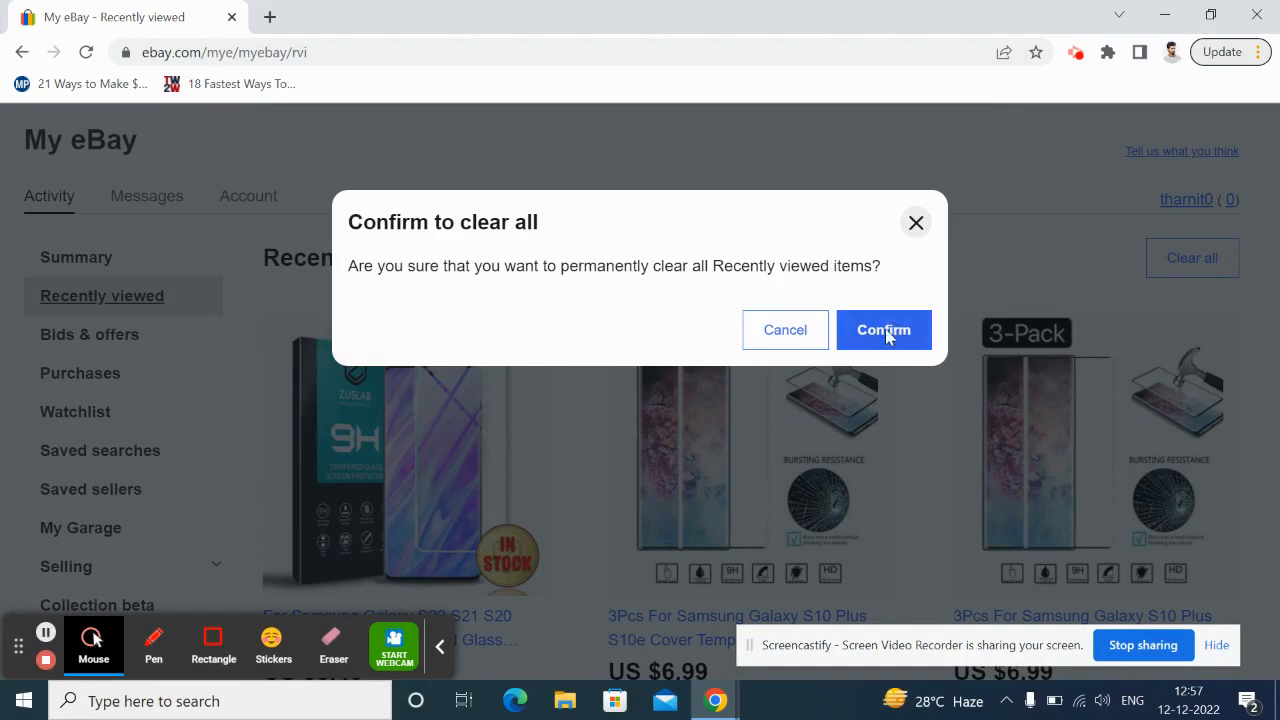
pyautogui.moveTo(889, 335)
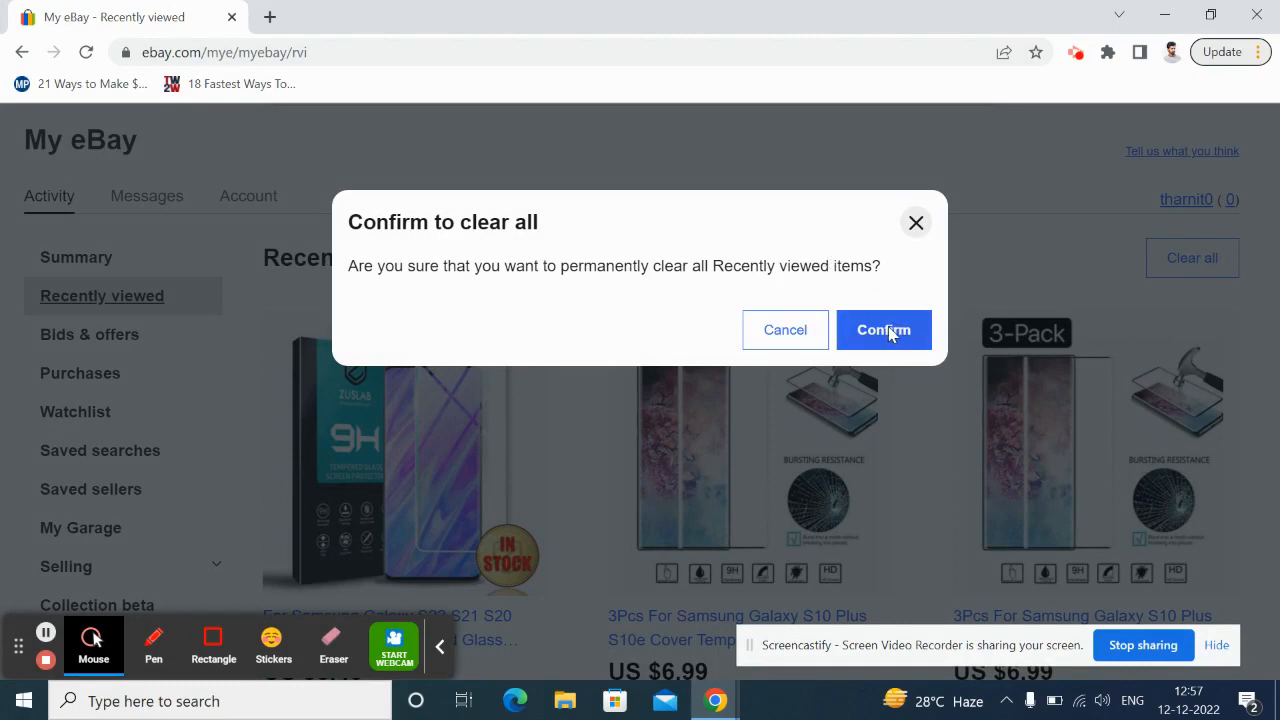
pyautogui.click(883, 330)
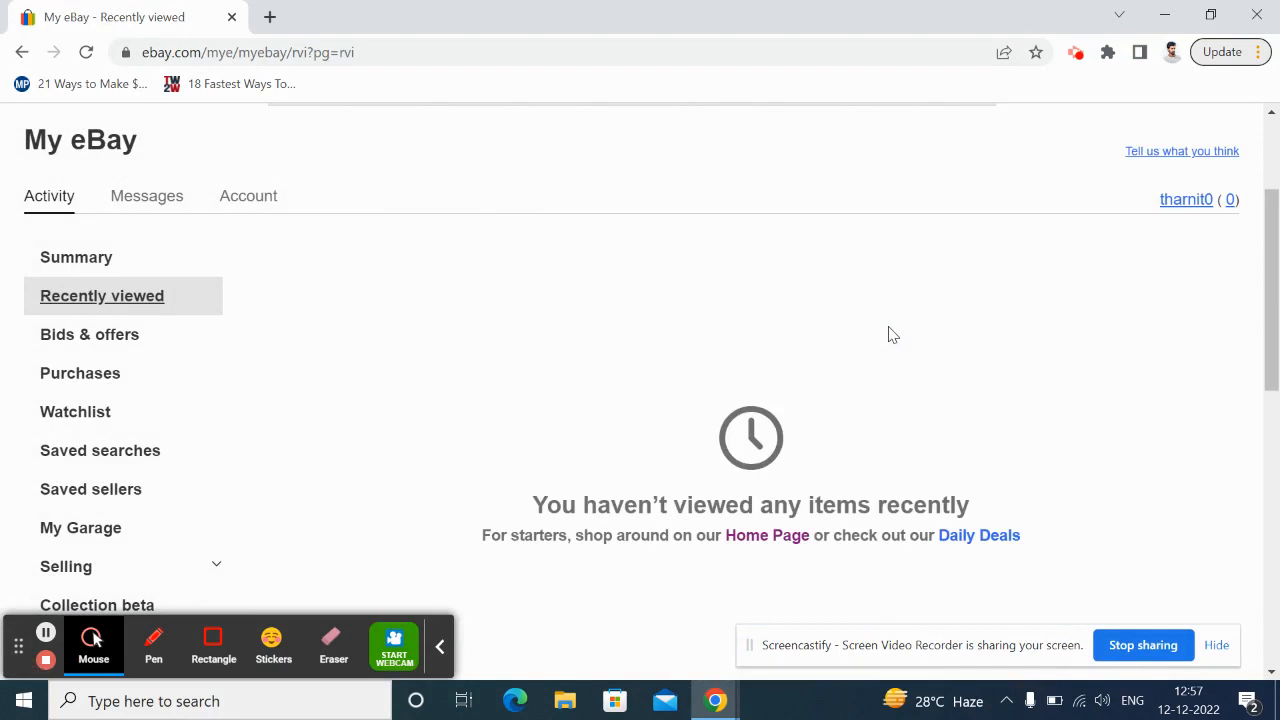
pyautogui.scroll(-3)
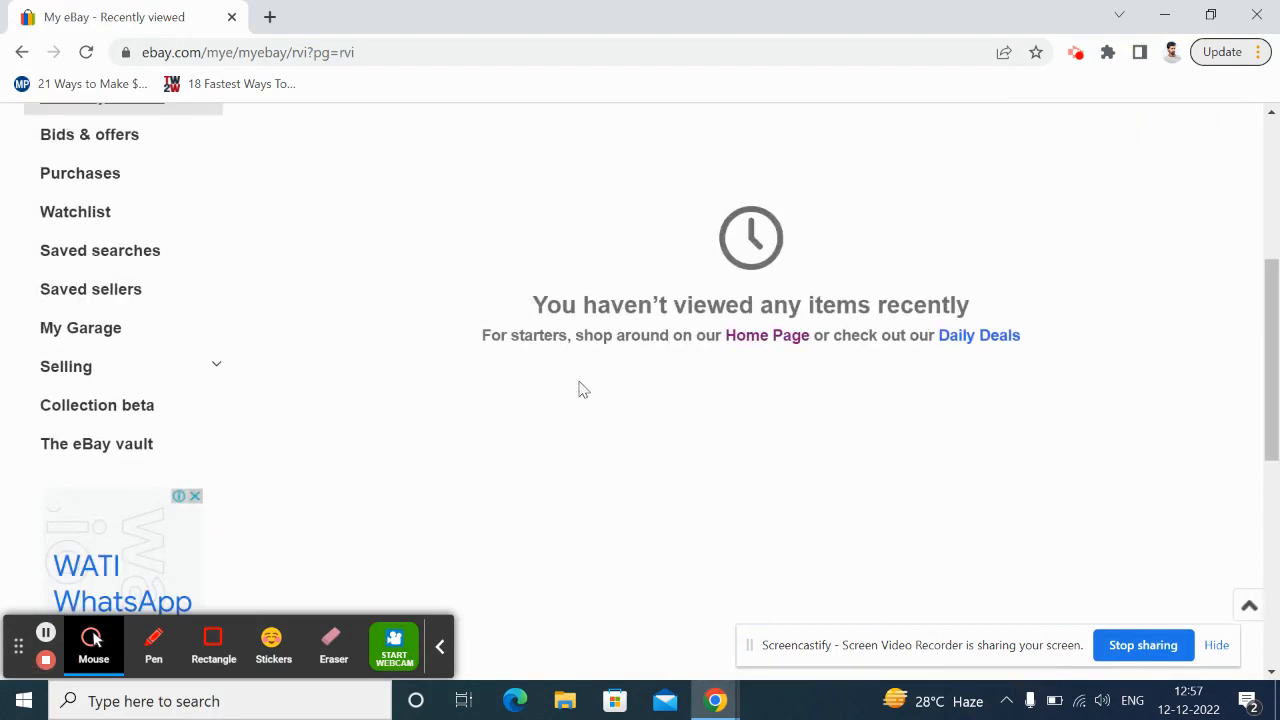
pyautogui.scroll(-3)
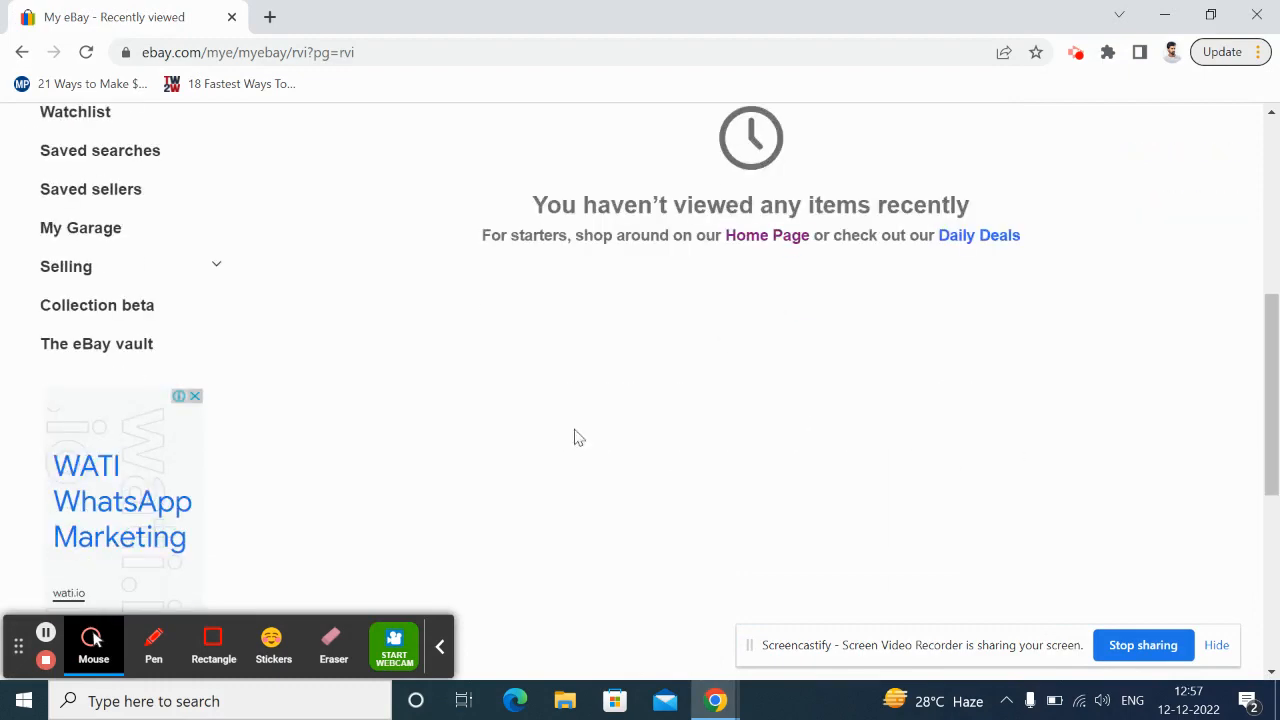
pyautogui.scroll(3)
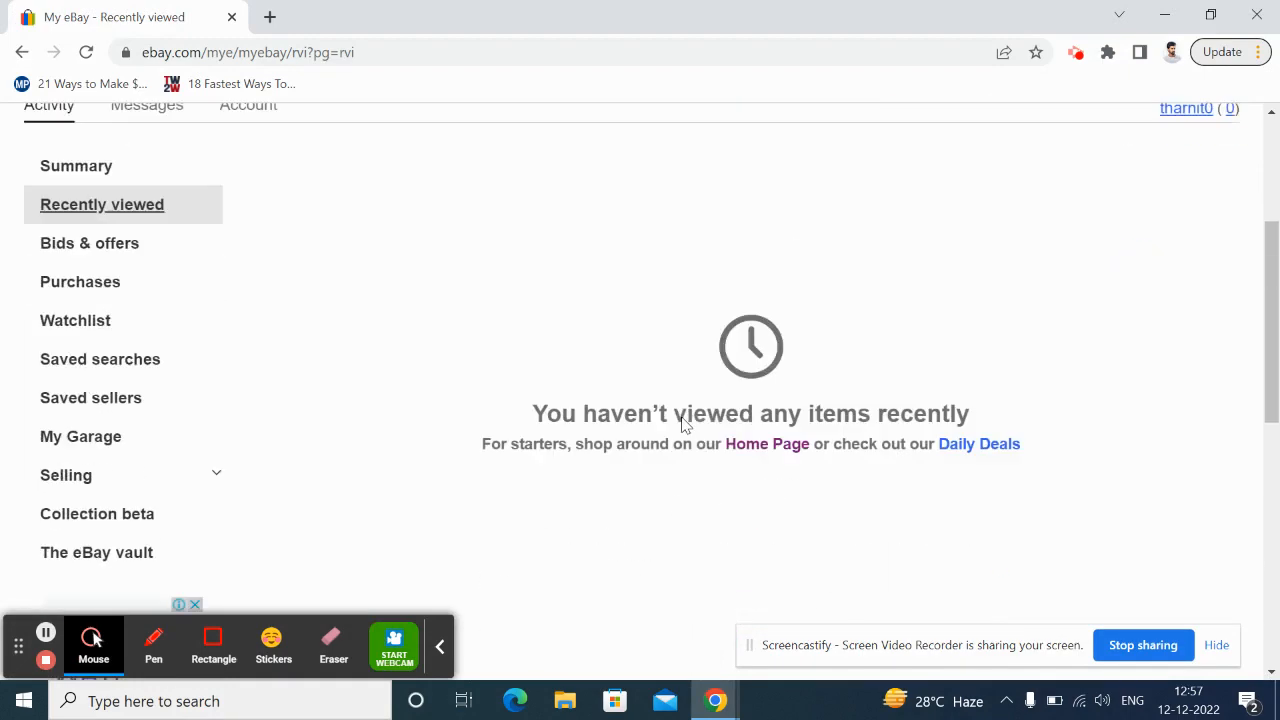